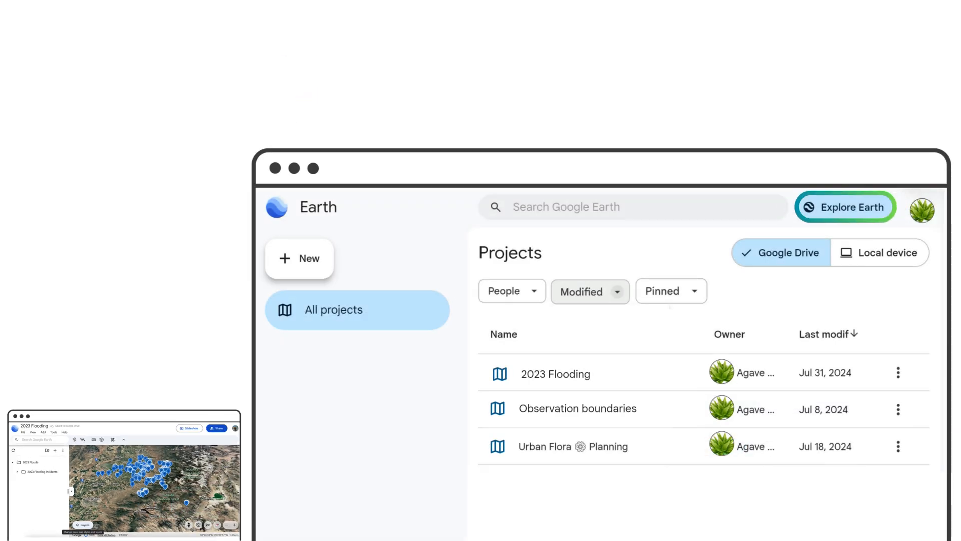
Open the 2023 Flooding project and bring up Manage reference projects from the Layers panel
{"action": "left_click", "coordinate": [554, 373]}
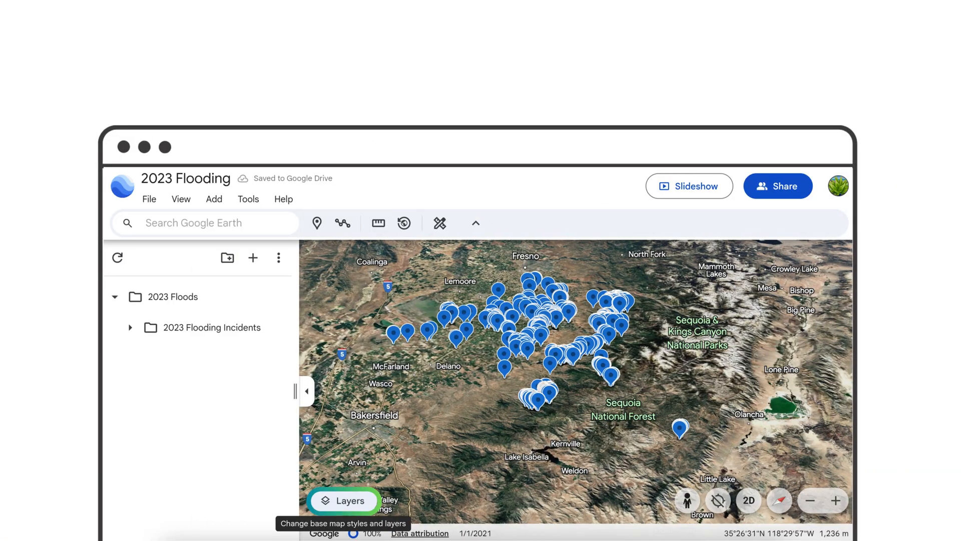
{"action": "left_click", "coordinate": [343, 500]}
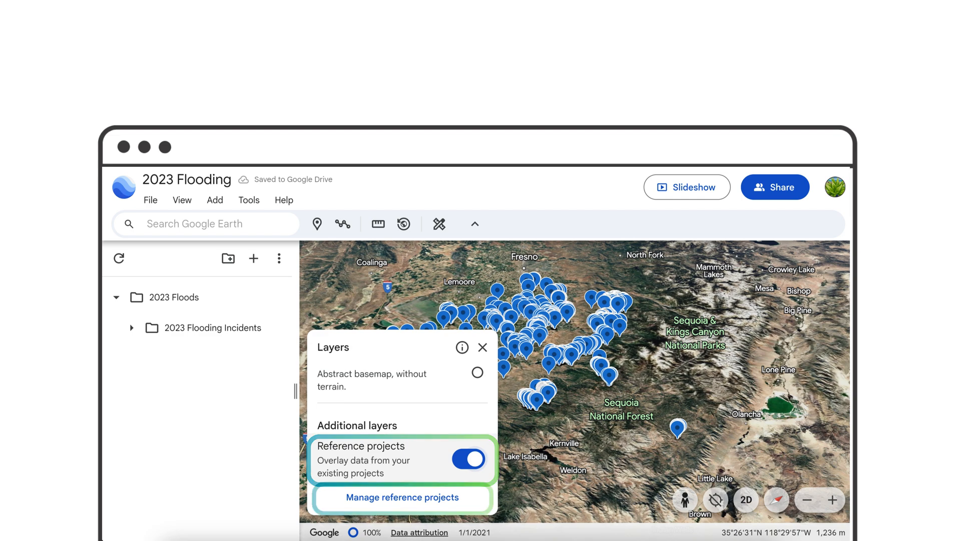
{"action": "left_click", "coordinate": [401, 497]}
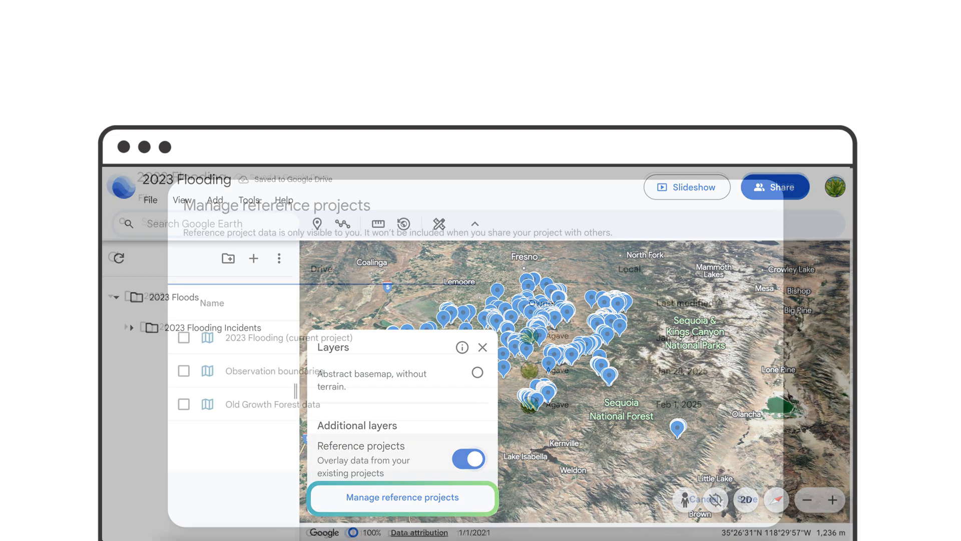
Check Observation boundaries in Manage reference projects and save the selection
{"action": "left_click", "coordinate": [402, 497]}
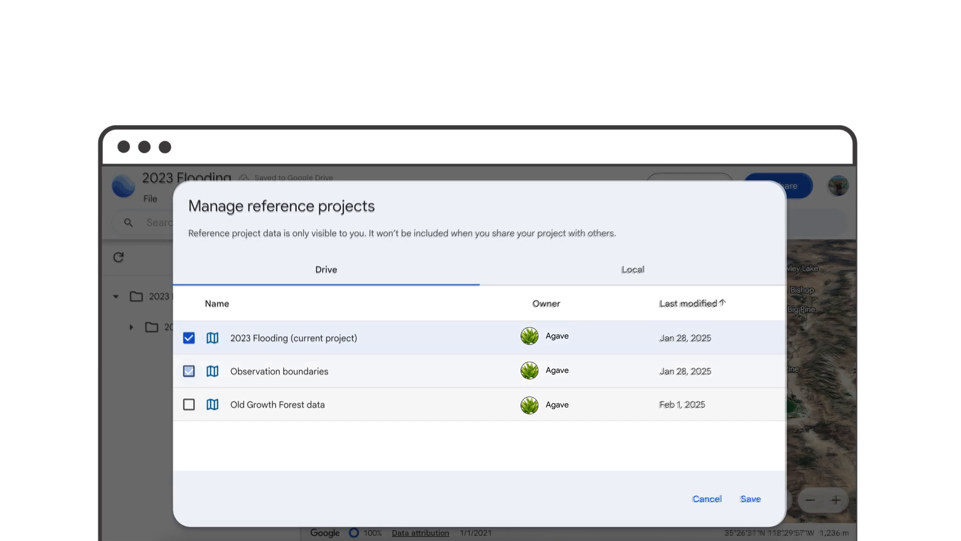
{"action": "left_click", "coordinate": [188, 371]}
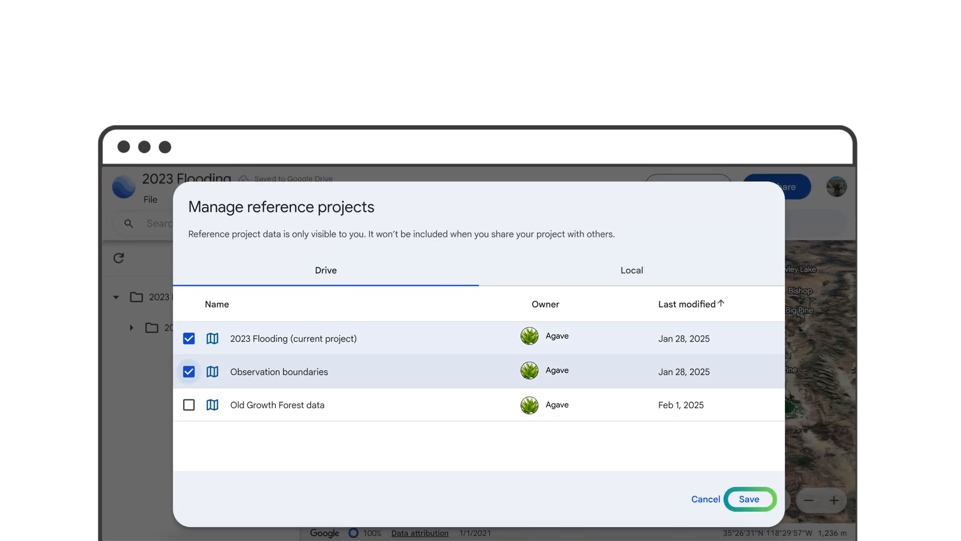
{"action": "left_click", "coordinate": [749, 499]}
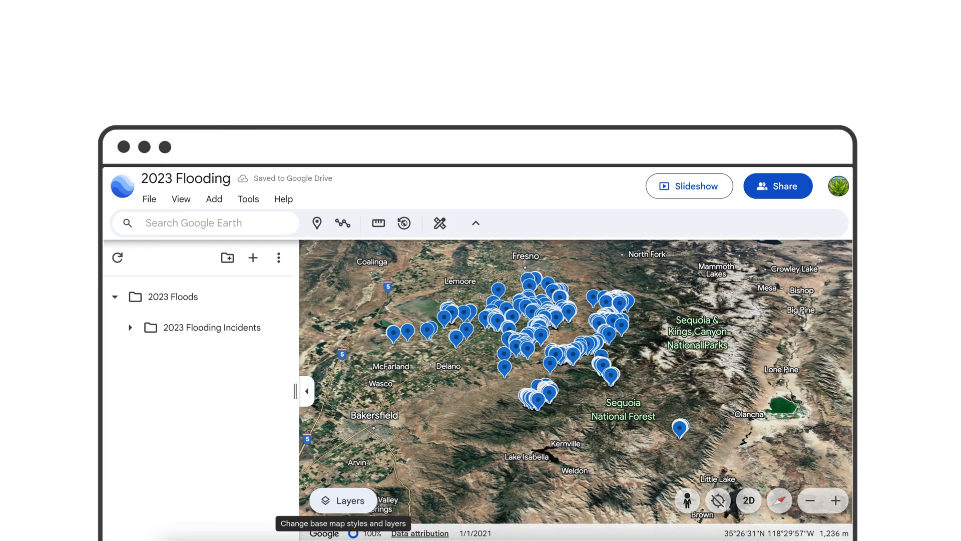